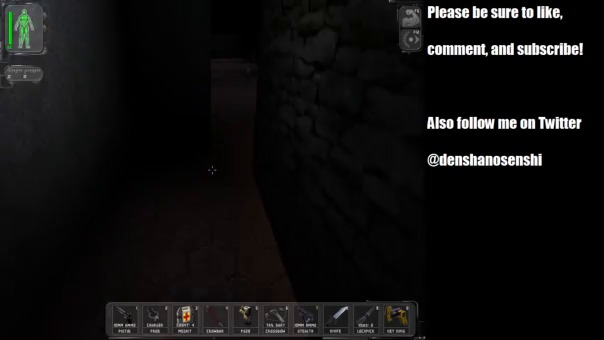
{"action": "mouse_move", "coordinate": [210, 175]}
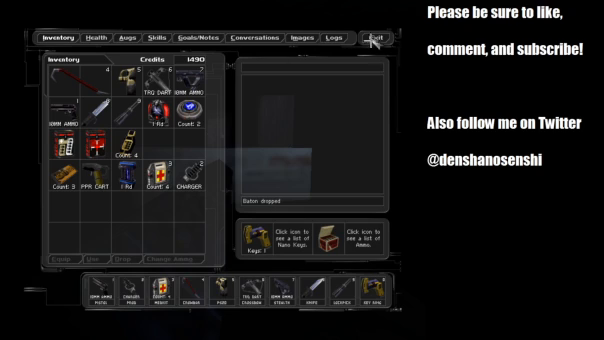
Step: Exit the inventory screen after dropping the baton and resume play
{"action": "left_click", "coordinate": [375, 37]}
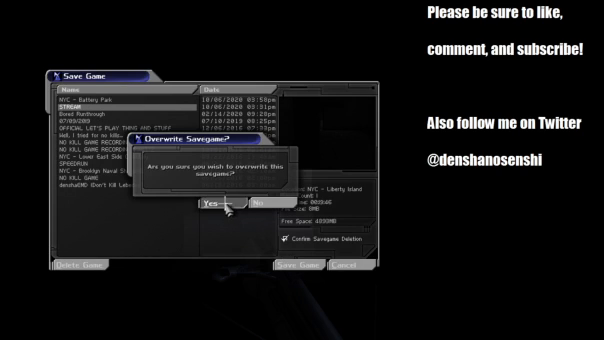
Step: Confirm overwriting the STREAM savegame with Yes
{"action": "left_click", "coordinate": [210, 203]}
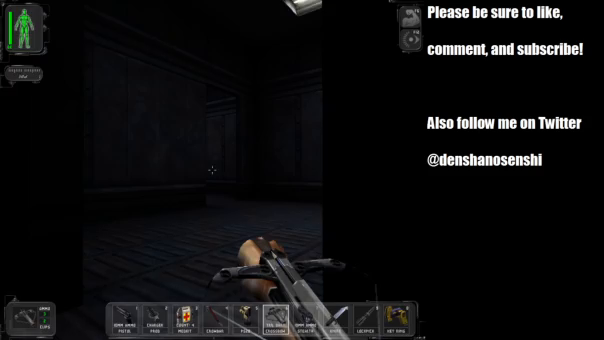
{"action": "mouse_move", "coordinate": [302, 170]}
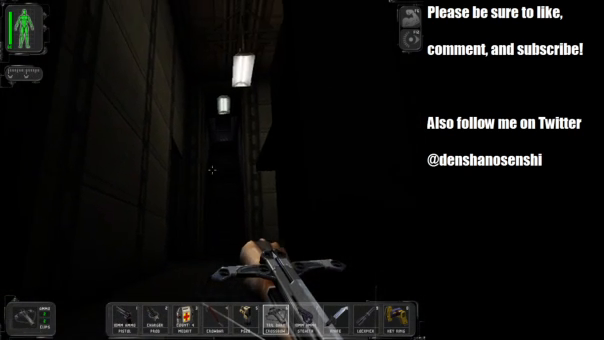
{"action": "mouse_move", "coordinate": [300, 170]}
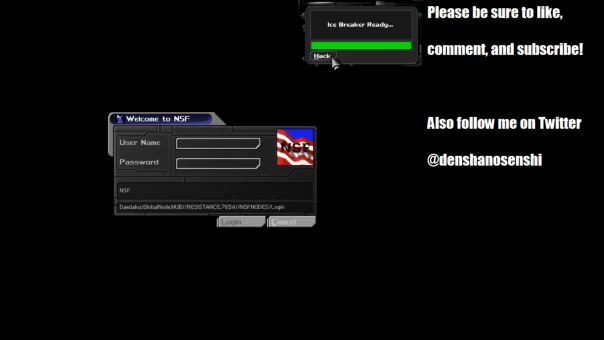
Step: Hack the Welcome to NSF login terminal once Ice Breaker is ready
{"action": "left_click", "coordinate": [321, 59]}
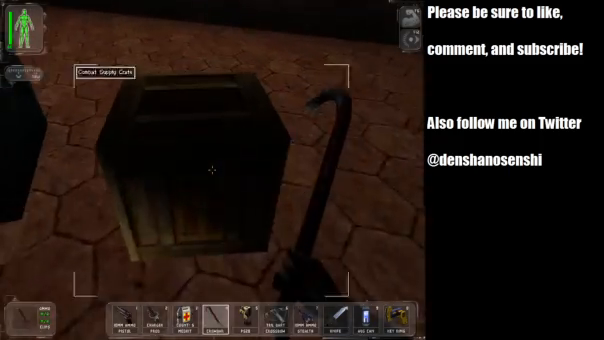
Step: Break the Combat Supply Crate with the crowbar to release 12 gauge buckshot shells
{"action": "left_click", "coordinate": [205, 160]}
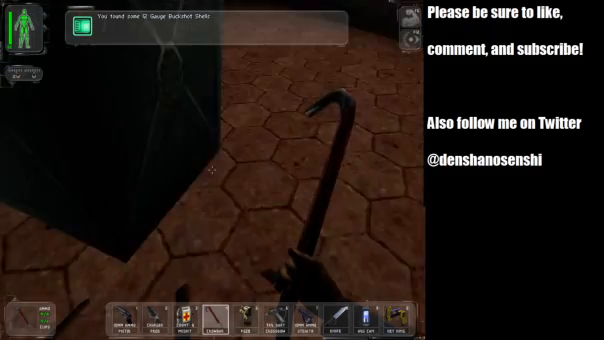